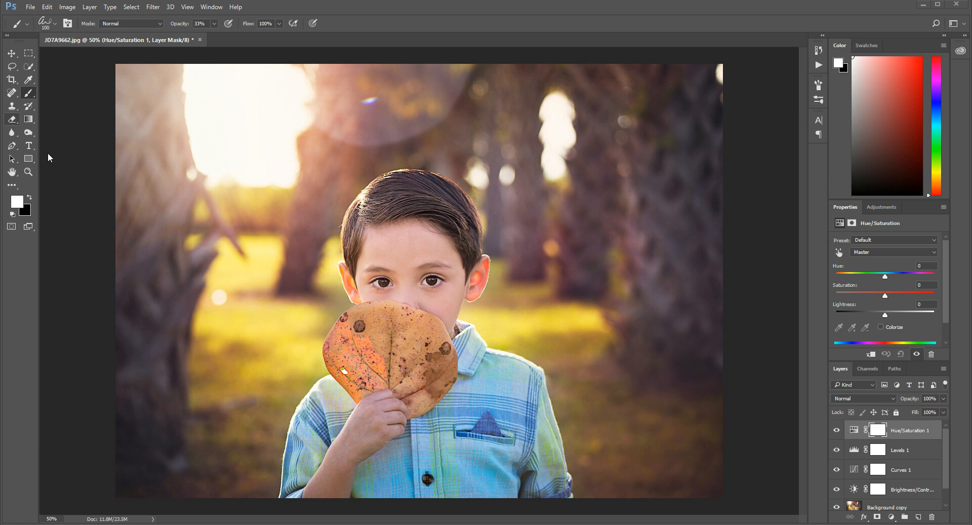
pyautogui.moveTo(77, 124)
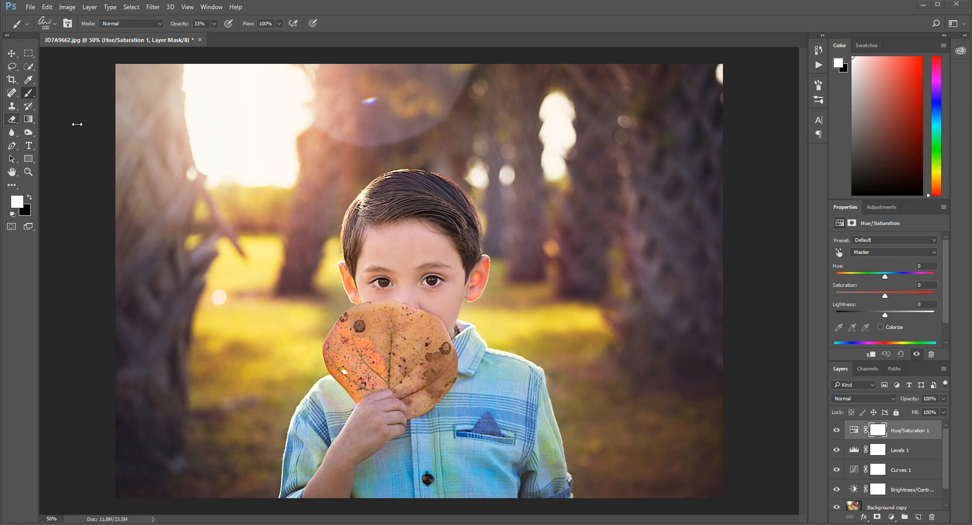
# Pick a muted brown foreground colour in the Color panel for the watermark.
pyautogui.moveTo(137, 490); pyautogui.dragTo(161, 481)
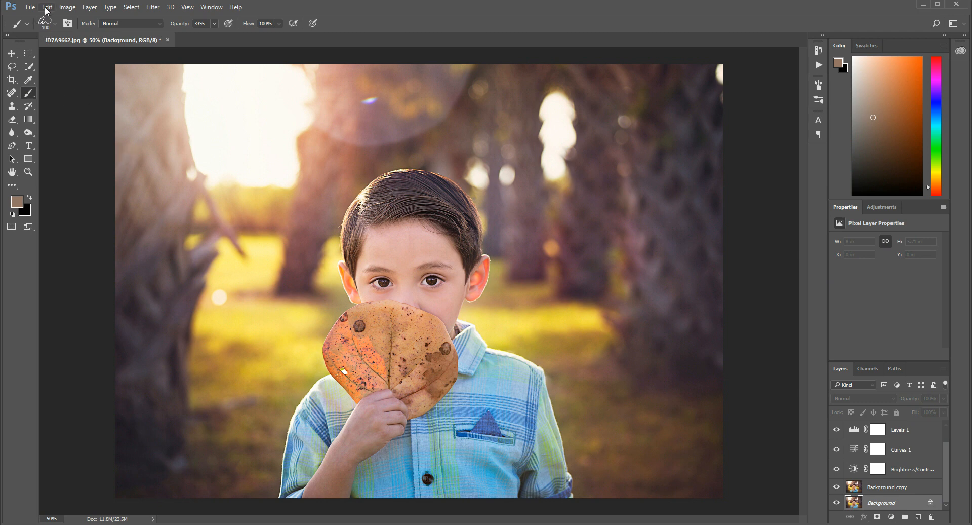
# Bring up Convert to Profile from the Edit menu.
pyautogui.click(46, 7)
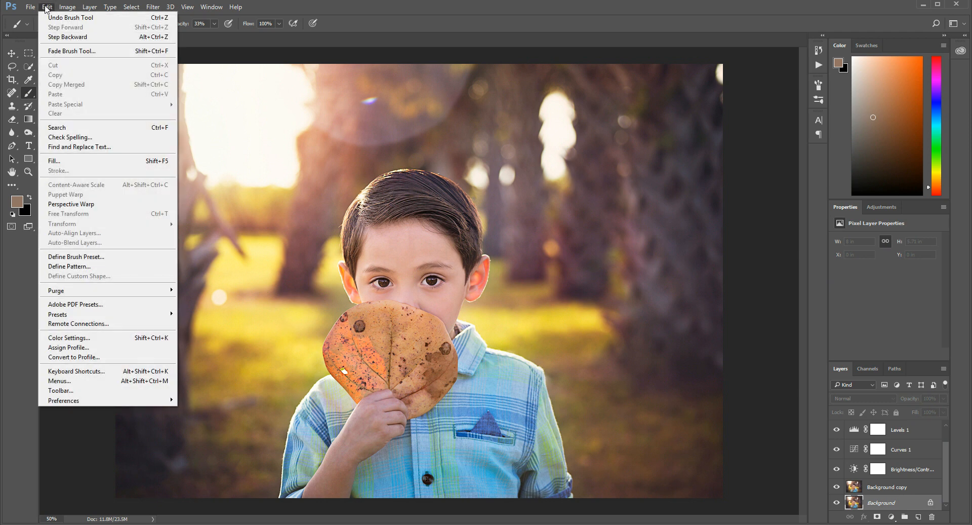
pyautogui.moveTo(62, 94)
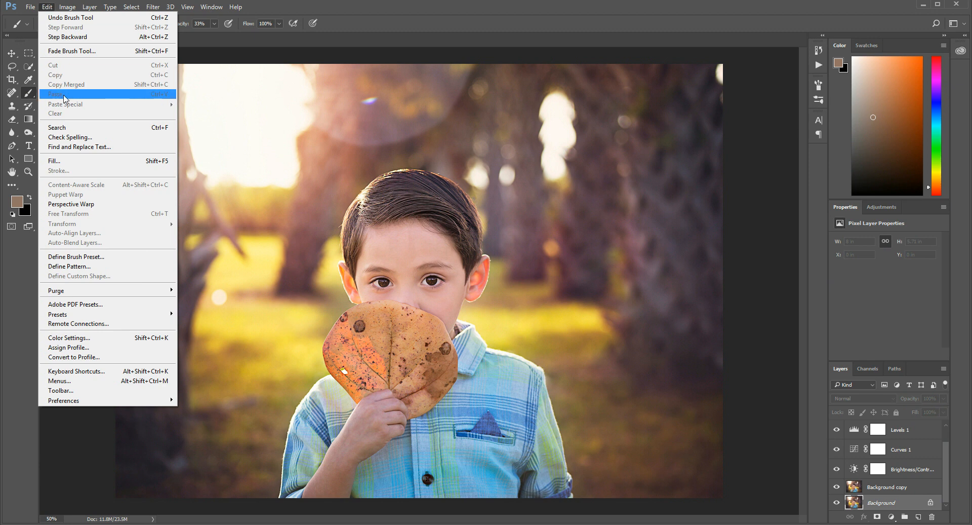
pyautogui.moveTo(99, 370)
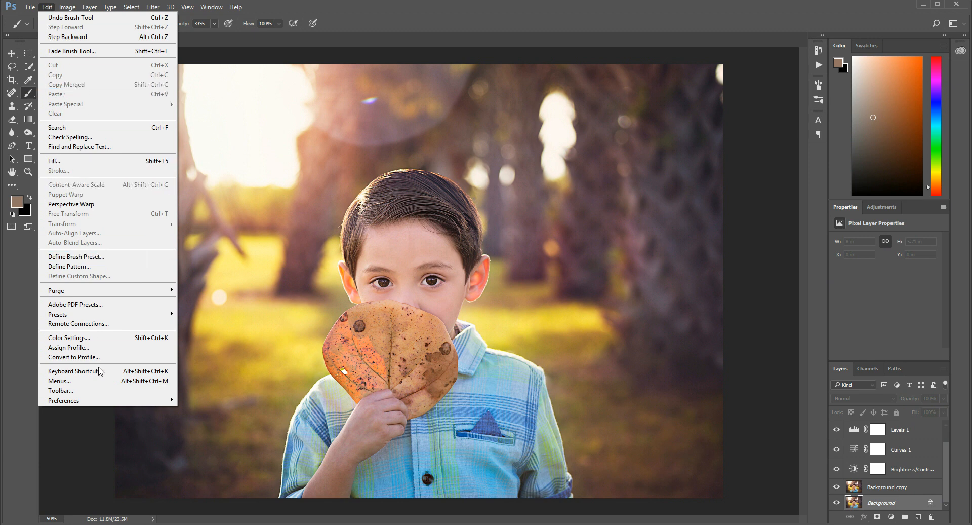
pyautogui.moveTo(73, 356)
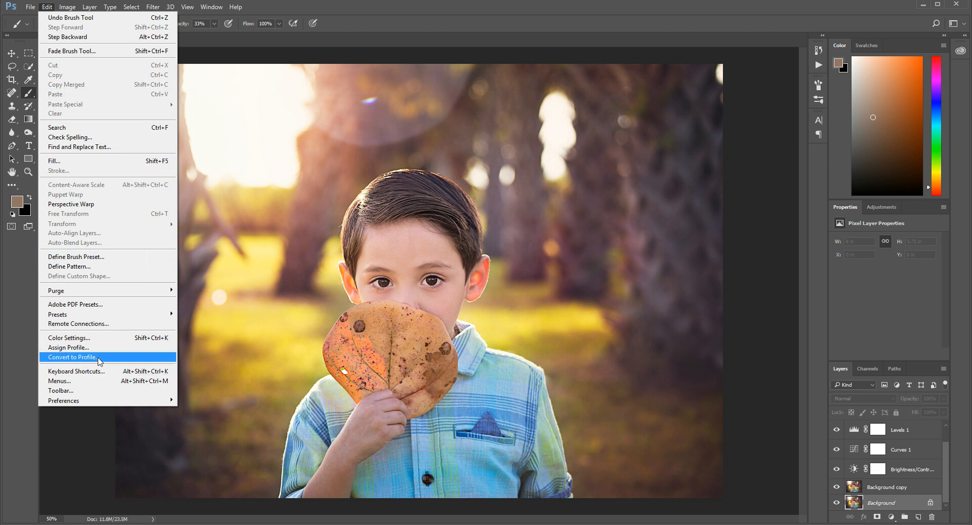
pyautogui.click(73, 357)
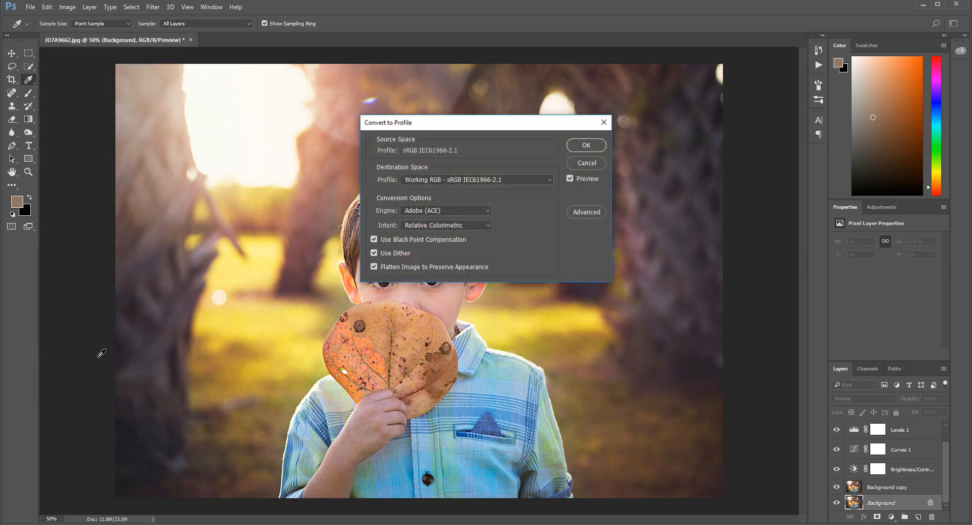
pyautogui.moveTo(675, 412)
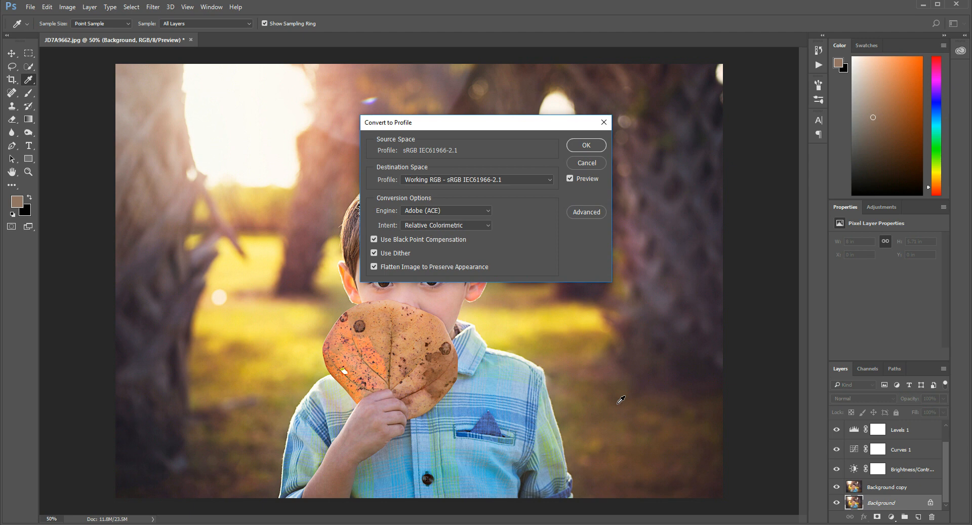
pyautogui.moveTo(543, 310)
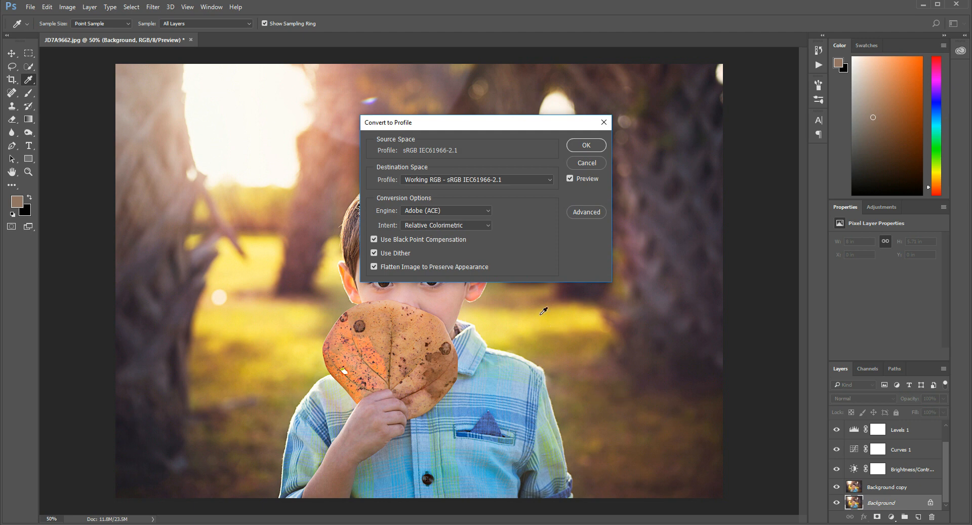
pyautogui.moveTo(381, 229)
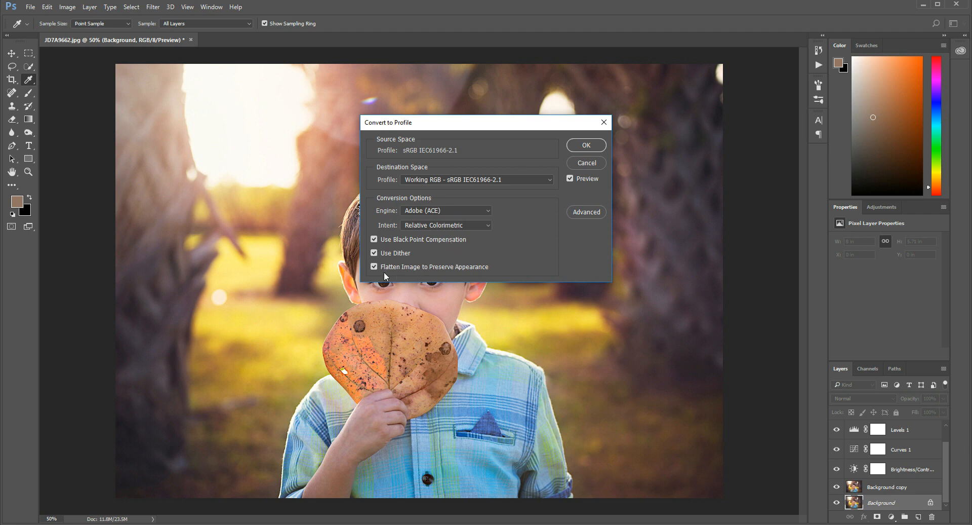
pyautogui.moveTo(513, 231)
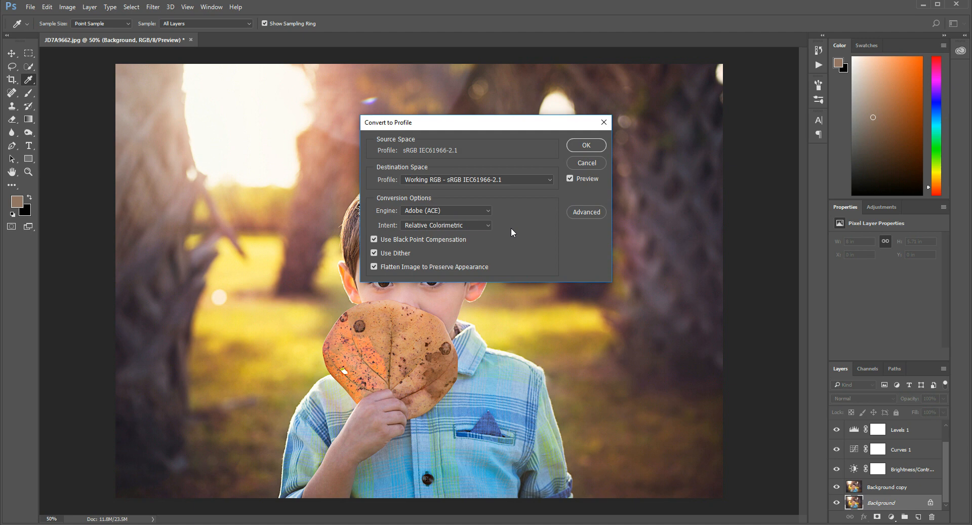
pyautogui.moveTo(392, 213)
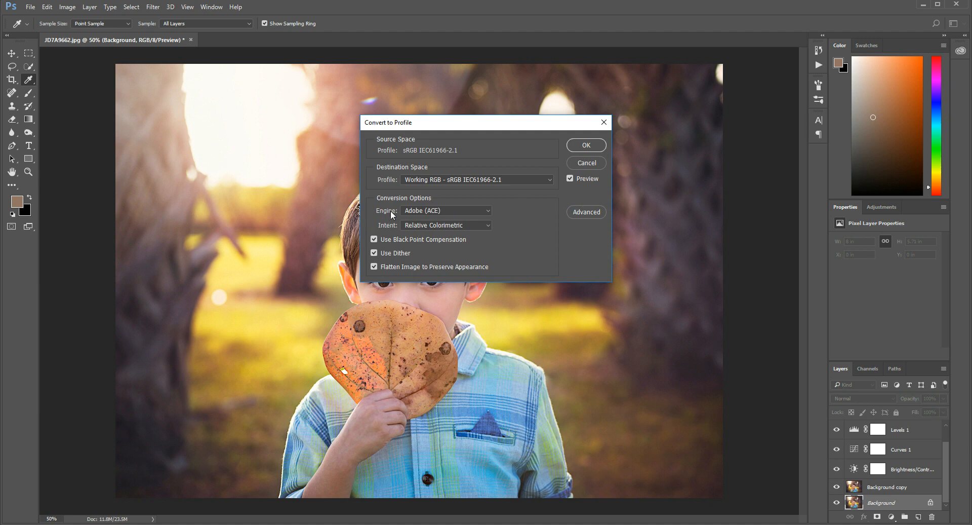
pyautogui.moveTo(526, 189)
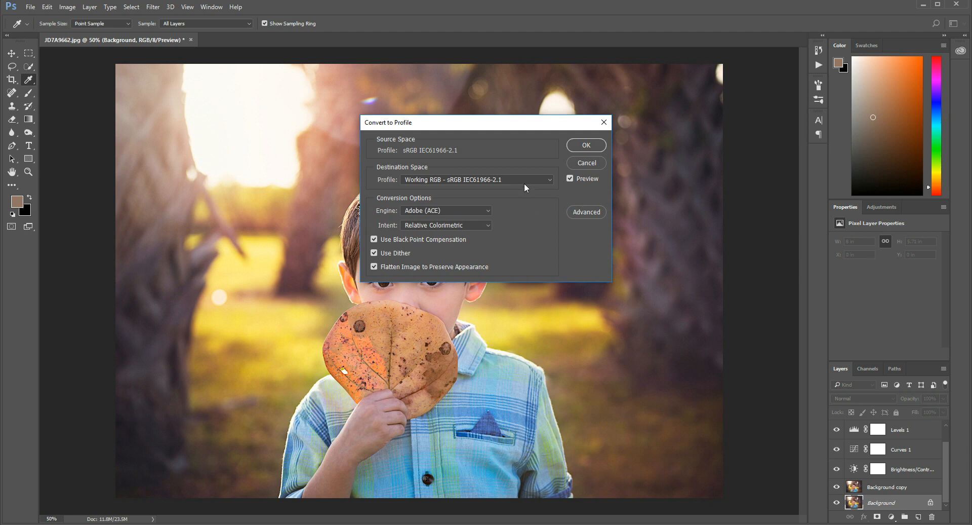
# Convert to Working RGB - sRGB IEC61966-2.1 with Flatten Image, merging all layers.
pyautogui.click(548, 180)
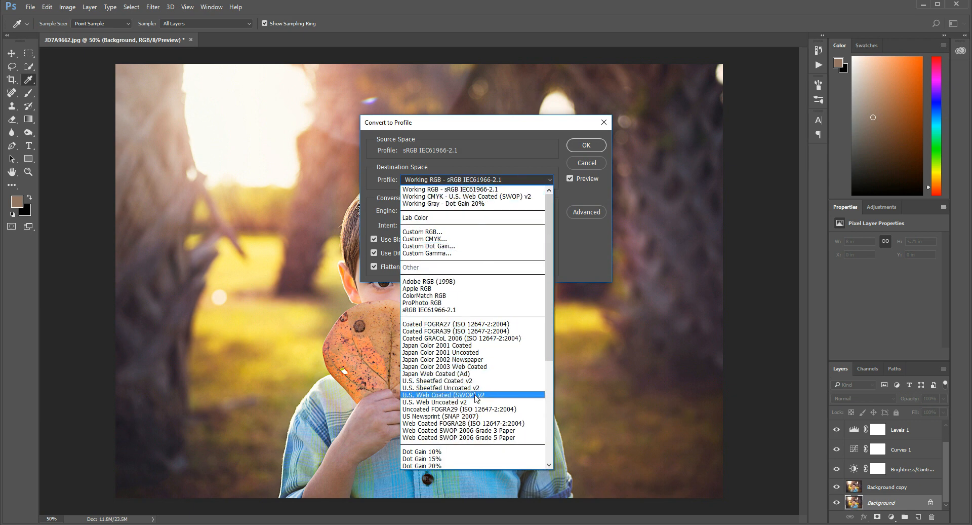
pyautogui.scroll(-3)
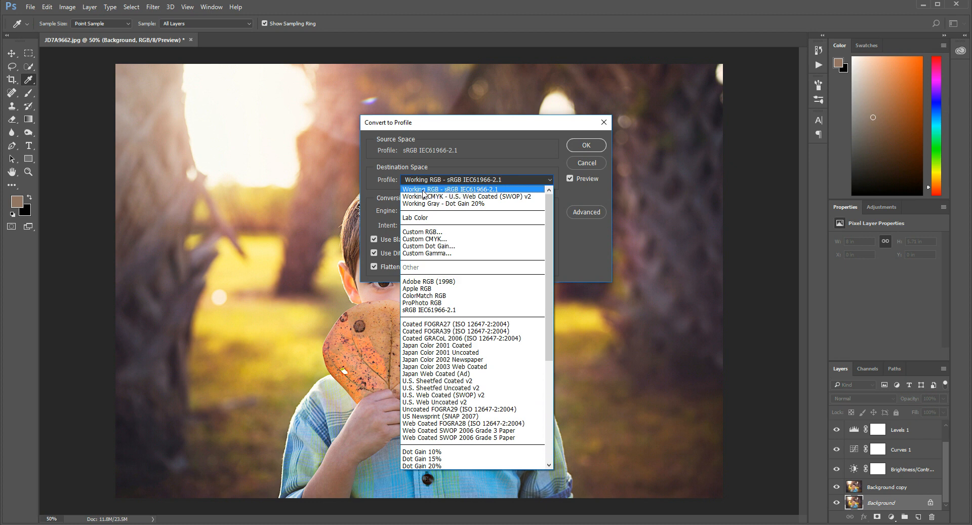
pyautogui.moveTo(441, 198)
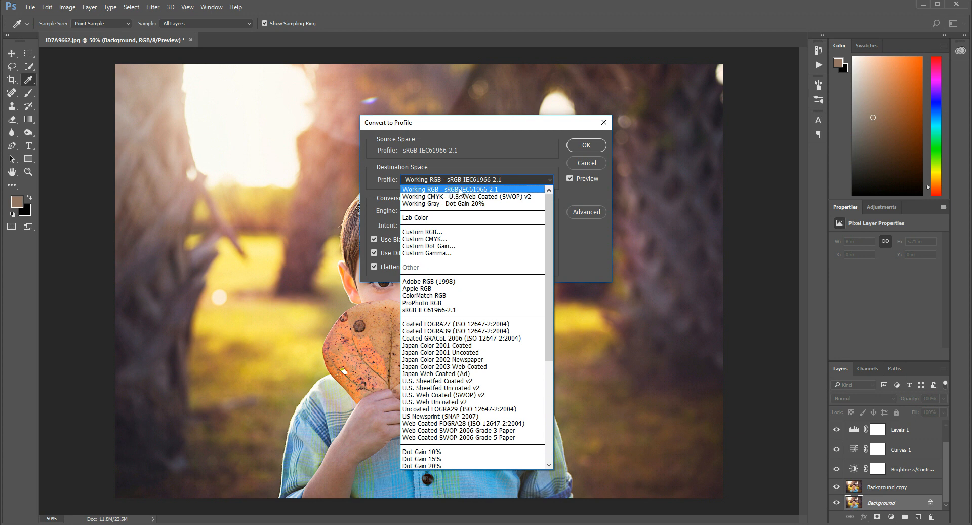
pyautogui.click(451, 189)
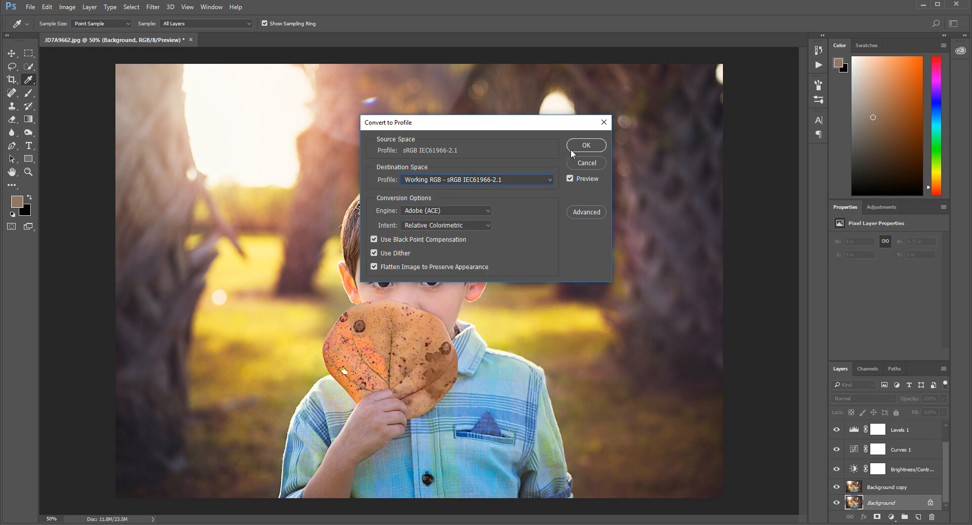
pyautogui.click(585, 145)
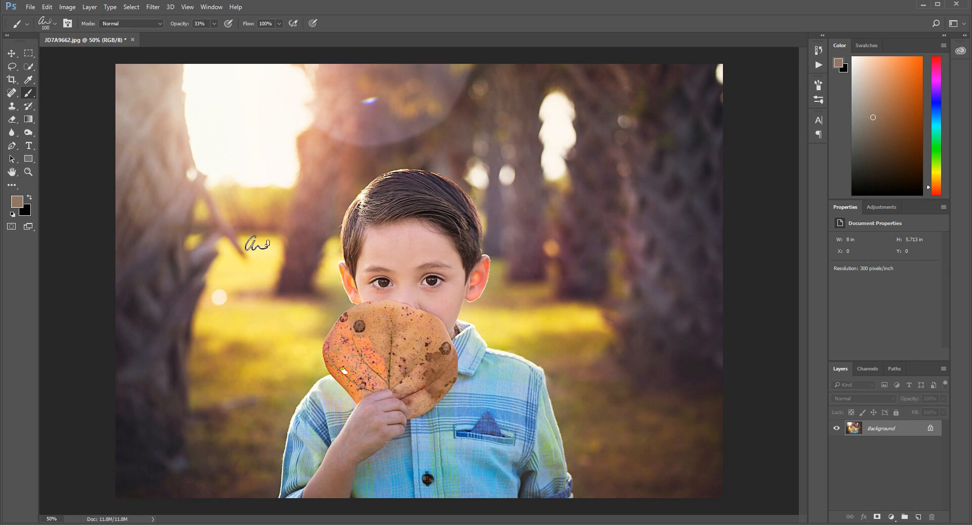
# Stamp the brown signature watermark in the photo's bottom-left corner with the signature brush.
pyautogui.moveTo(256, 243); pyautogui.dragTo(140, 482)
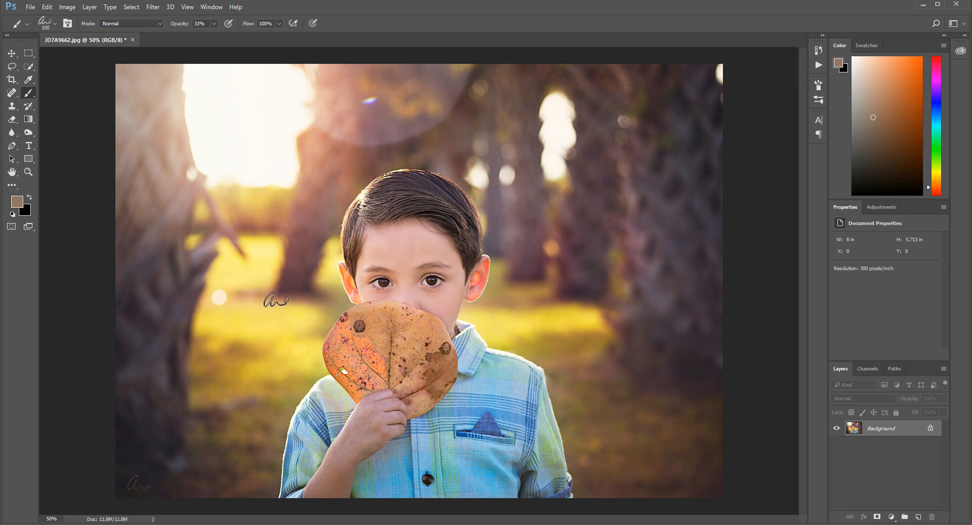
pyautogui.click(67, 7)
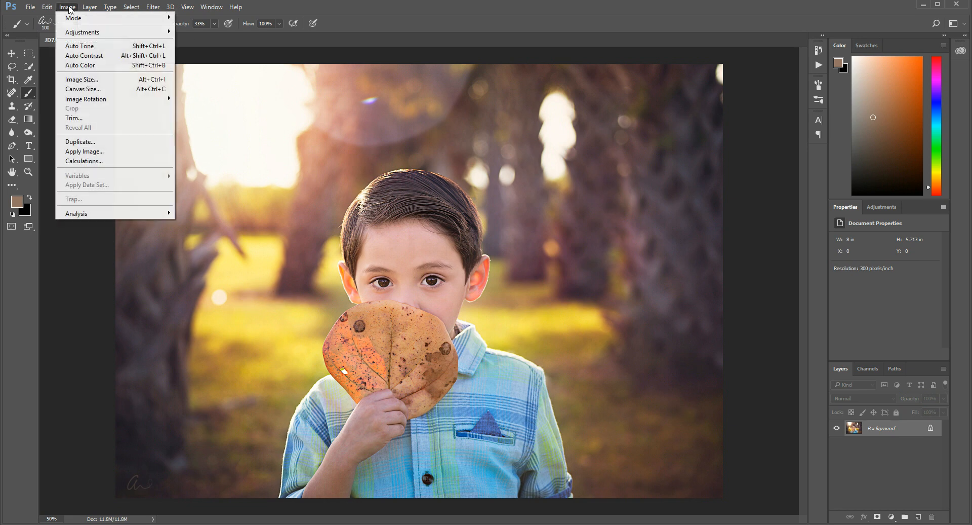
pyautogui.moveTo(81, 79)
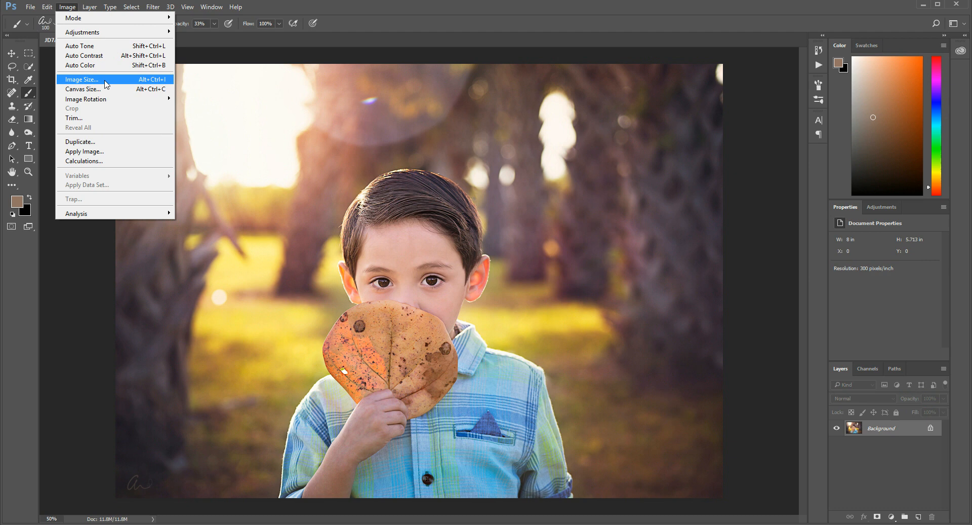
# Resize the image using the Fit To 8 x 10 in 300 dpi preset.
pyautogui.click(81, 79)
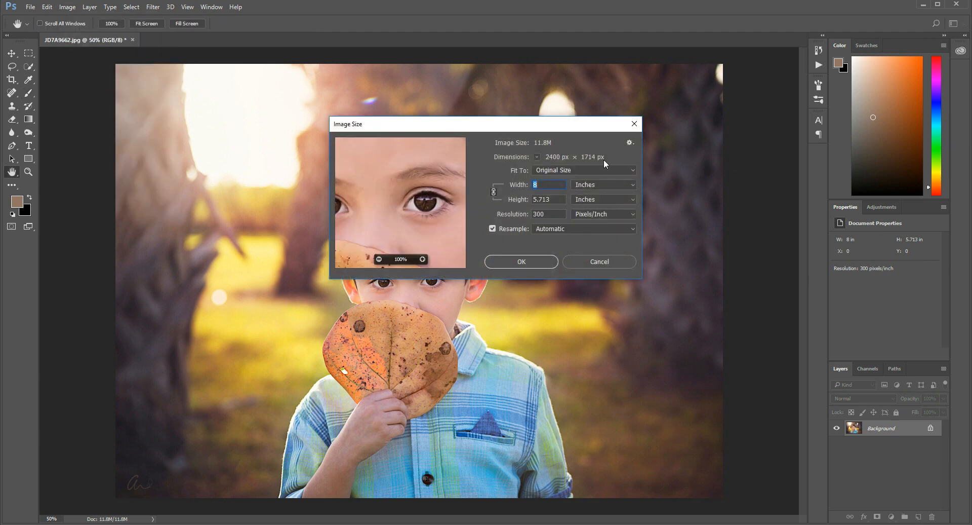
pyautogui.click(584, 170)
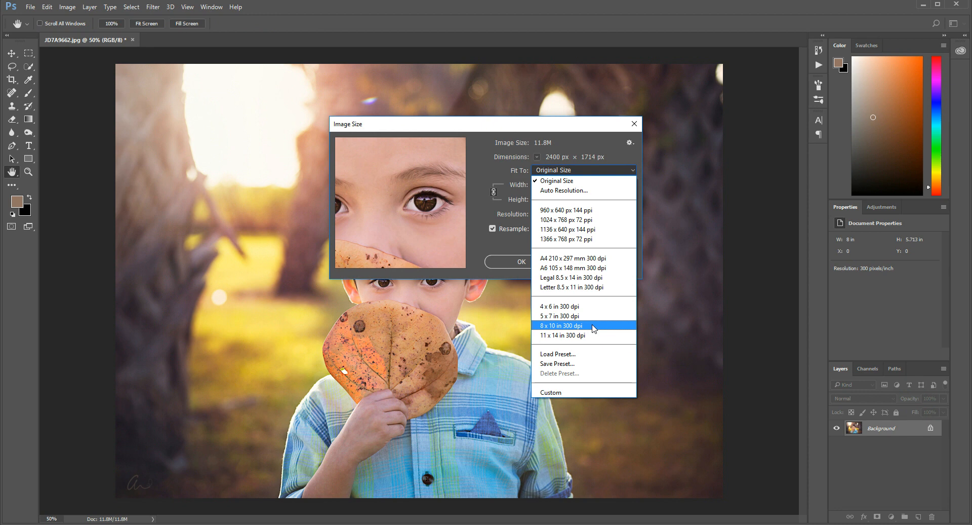
pyautogui.click(560, 325)
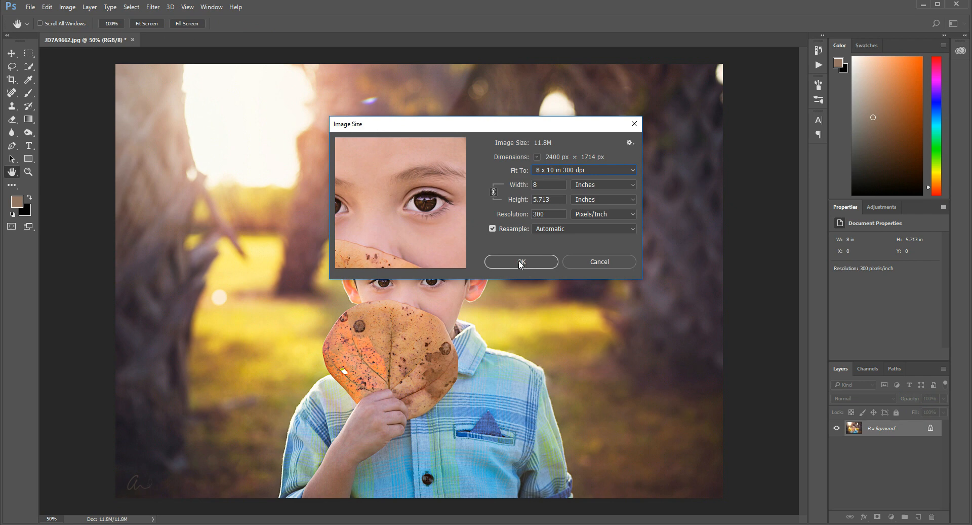
pyautogui.click(521, 262)
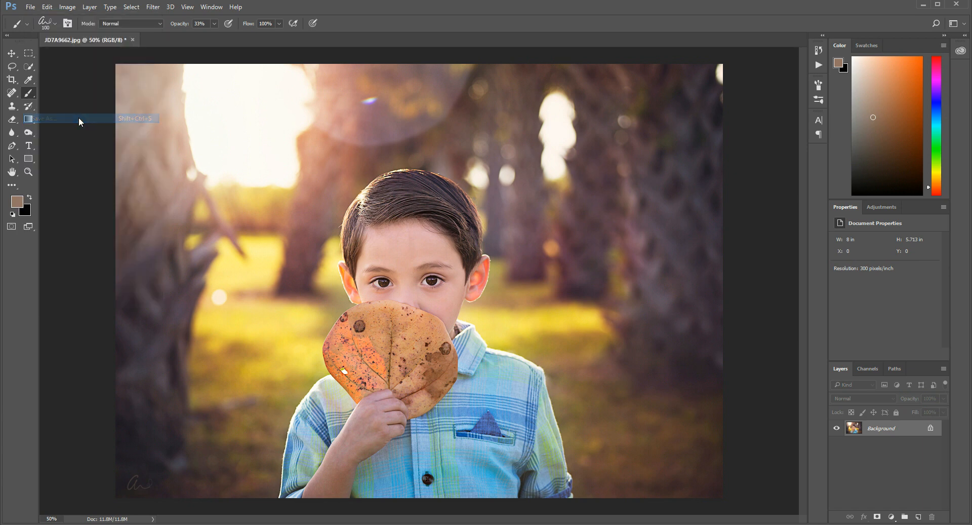
# Save as JPEG over JD7A9662.jpg at Quality 12 Maximum.
pyautogui.click(44, 118)
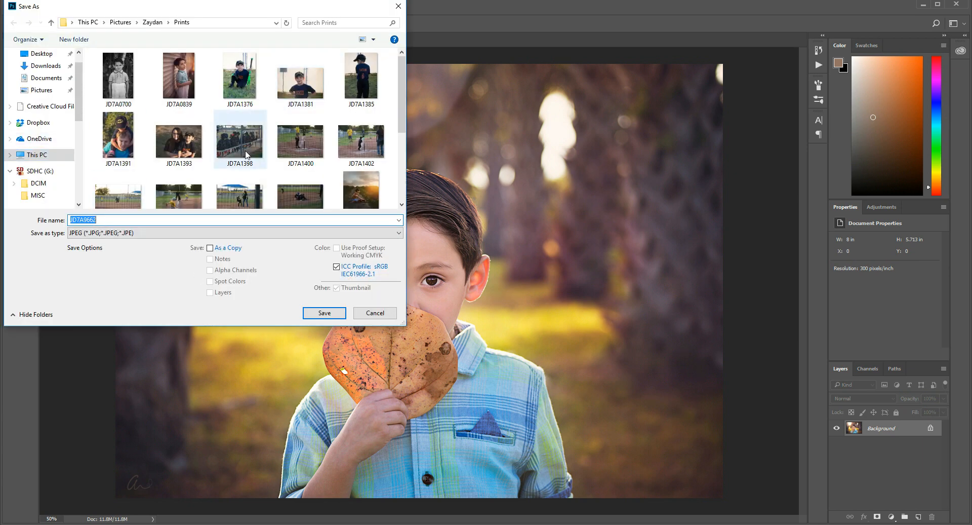
pyautogui.scroll(-3)
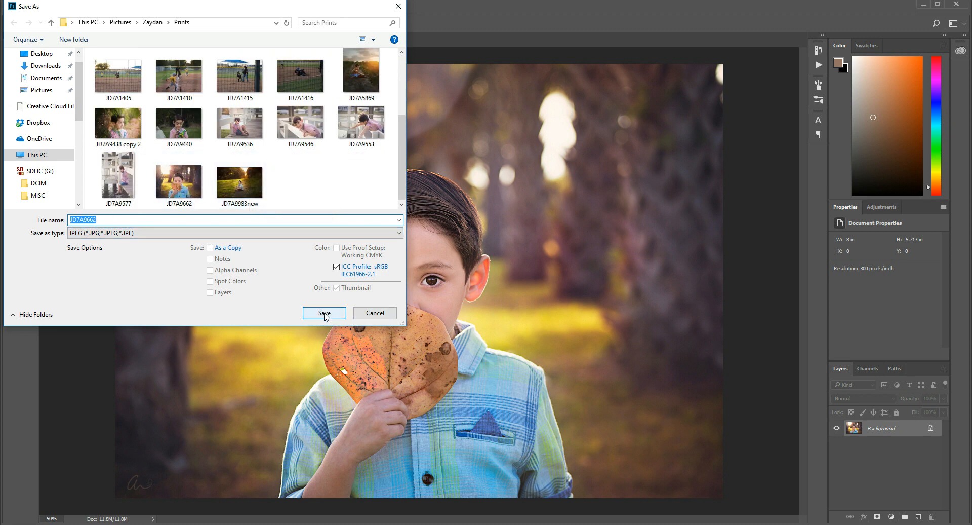
pyautogui.click(325, 313)
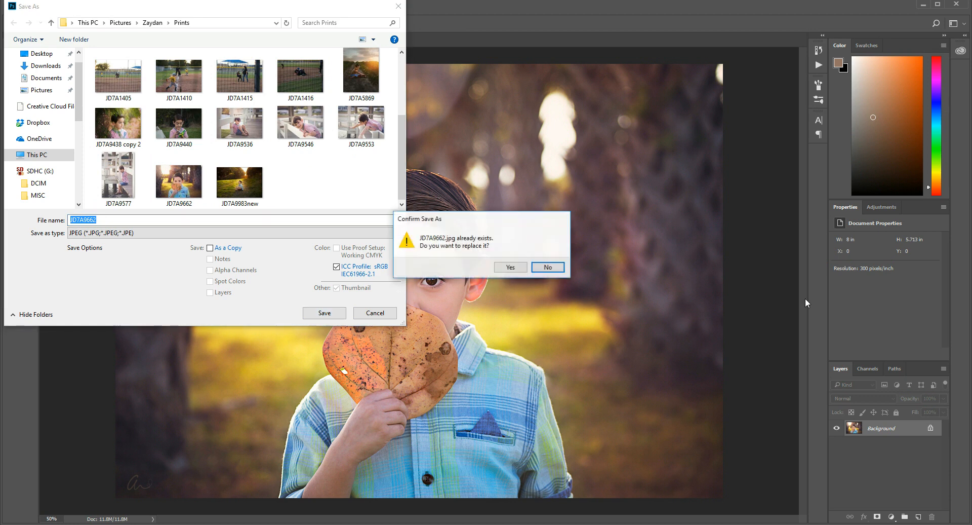
pyautogui.click(509, 267)
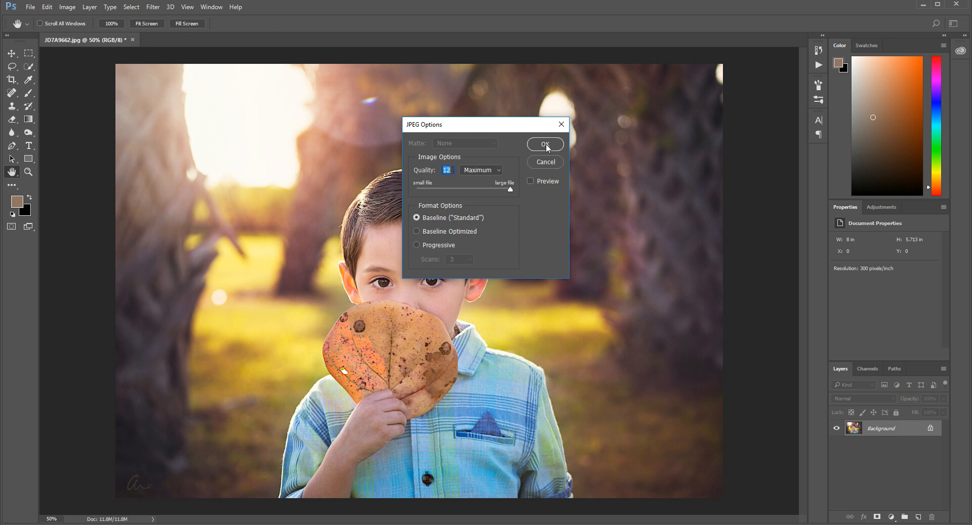
pyautogui.click(545, 144)
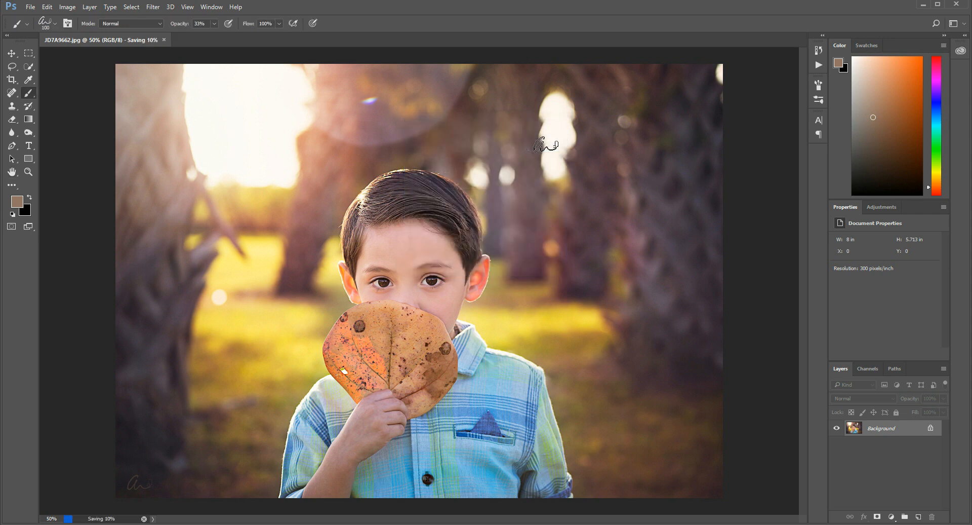